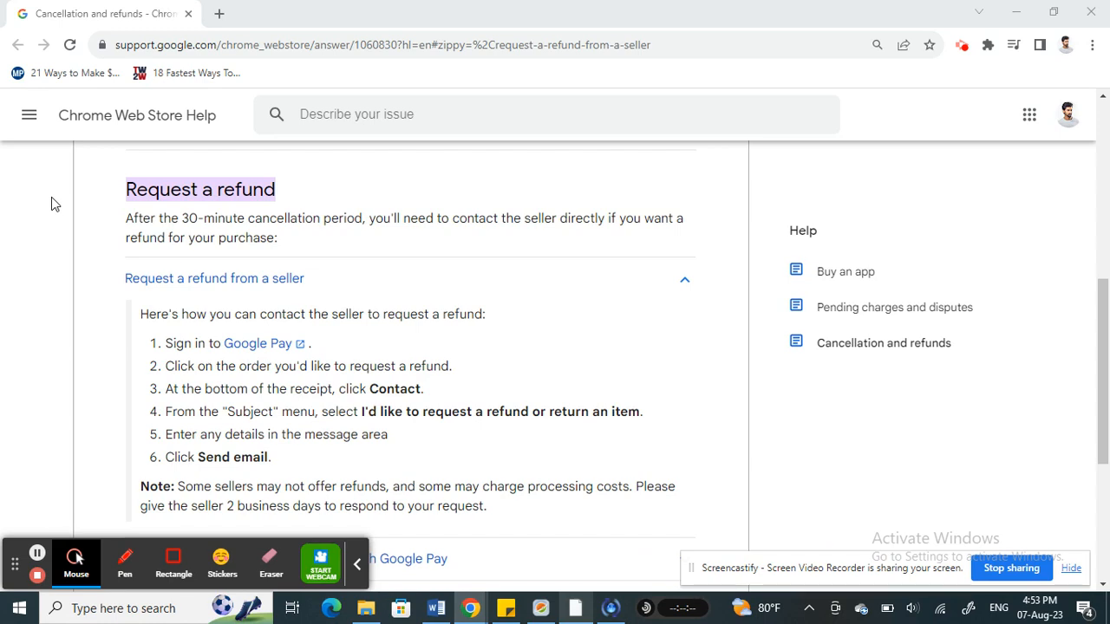
pyautogui.moveTo(59, 209)
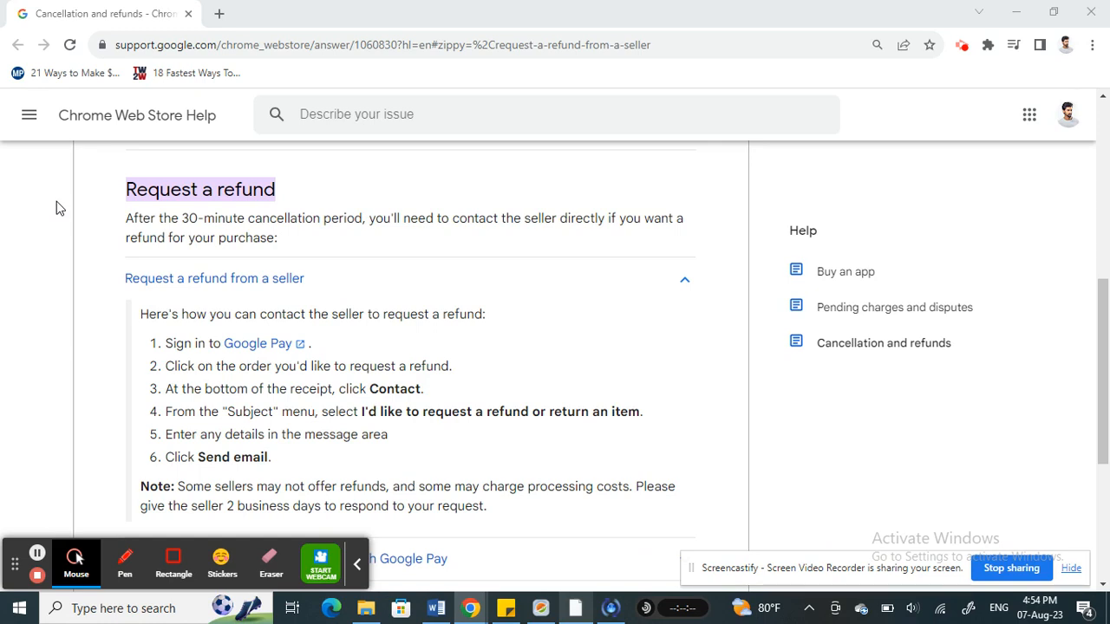
pyautogui.moveTo(113, 347)
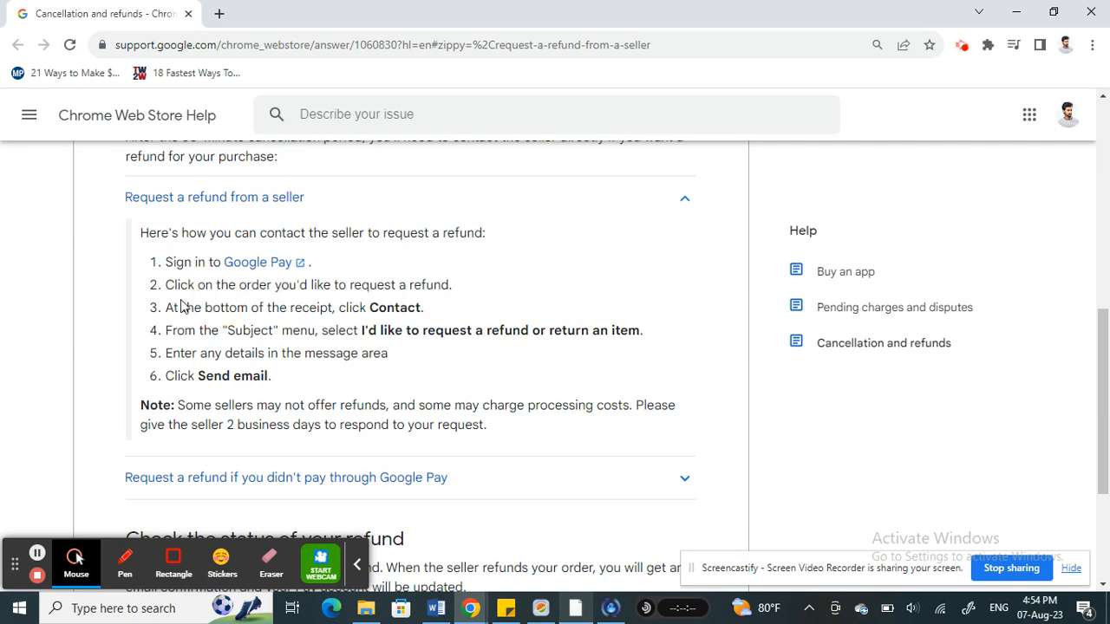
pyautogui.moveTo(183, 309)
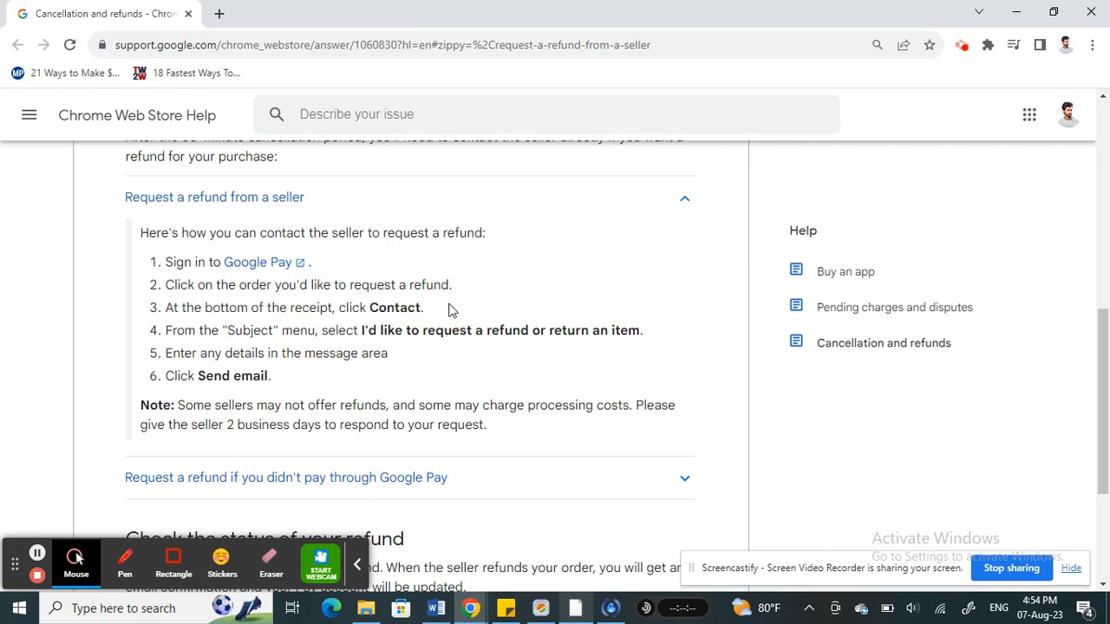
pyautogui.moveTo(163, 337)
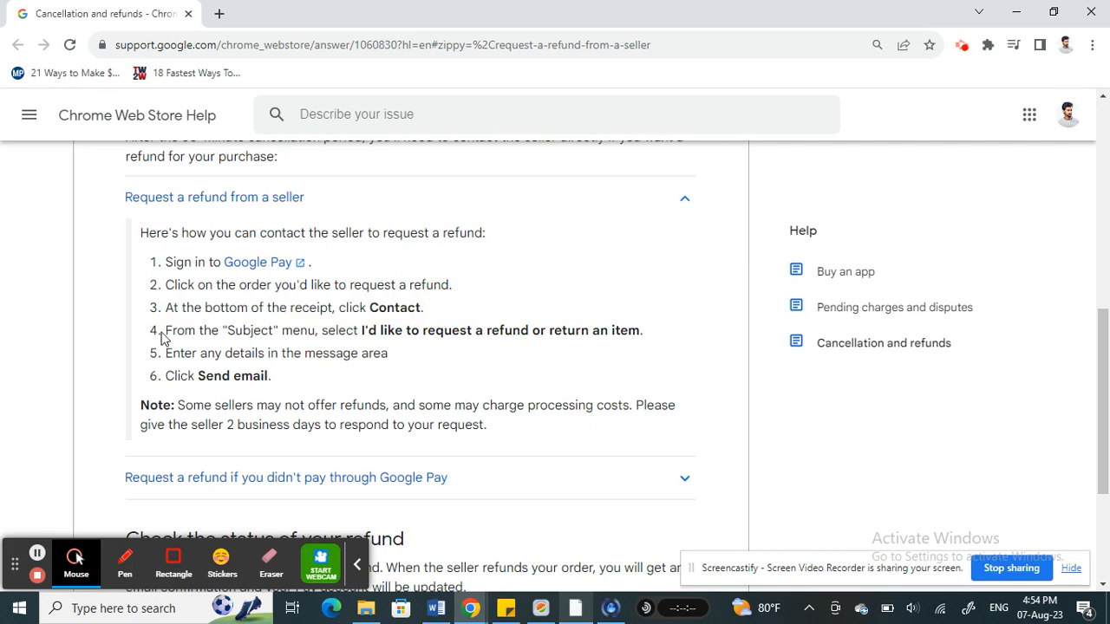
# Step: Highlight step 5 'Enter any details in the message area' while explaining it, then clear the highlight
pyautogui.doubleClick(378, 330)
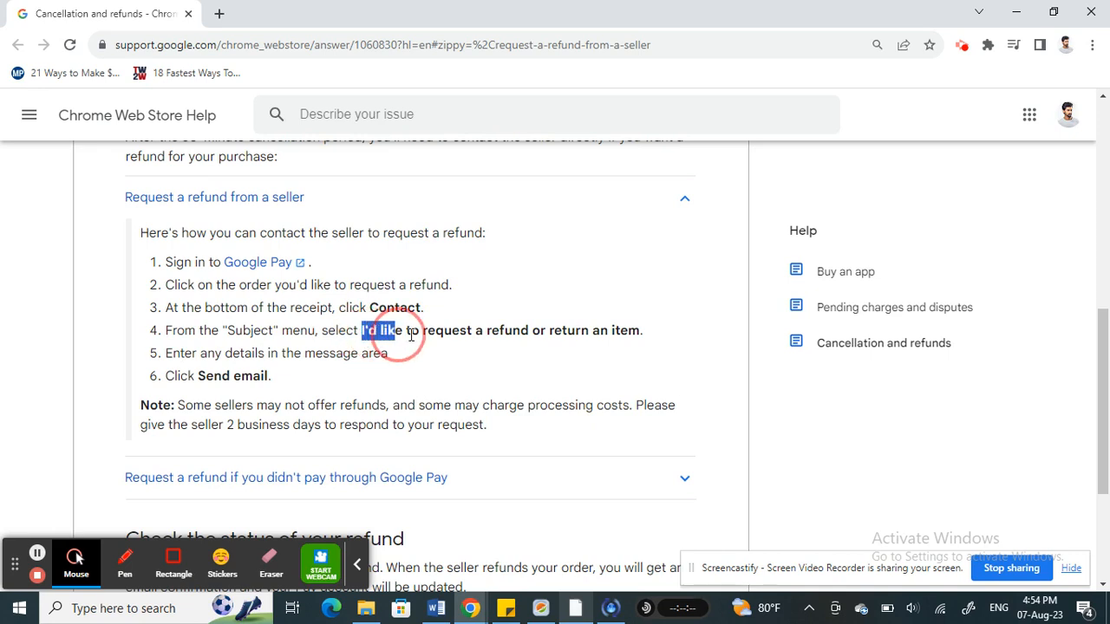
pyautogui.moveTo(363, 329); pyautogui.dragTo(635, 329)
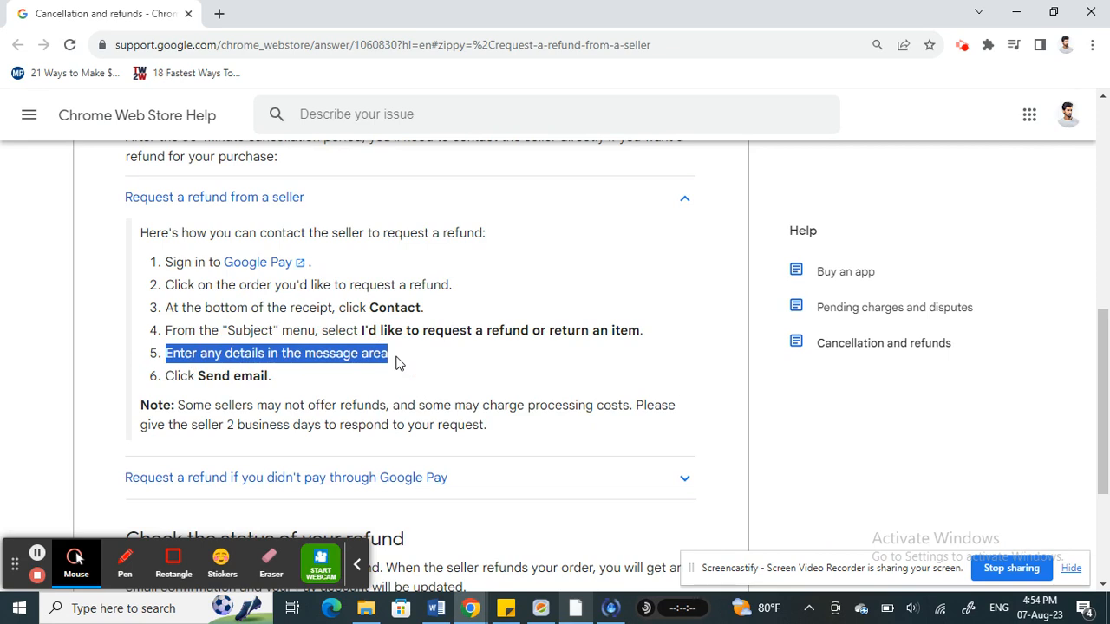
pyautogui.moveTo(297, 368)
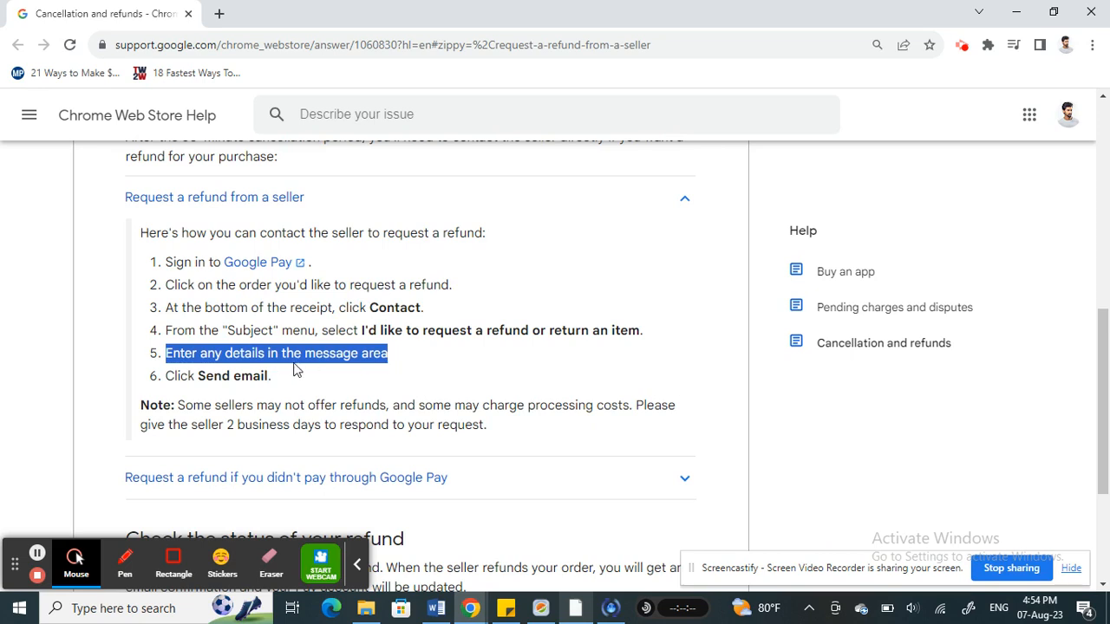
pyautogui.click(208, 374)
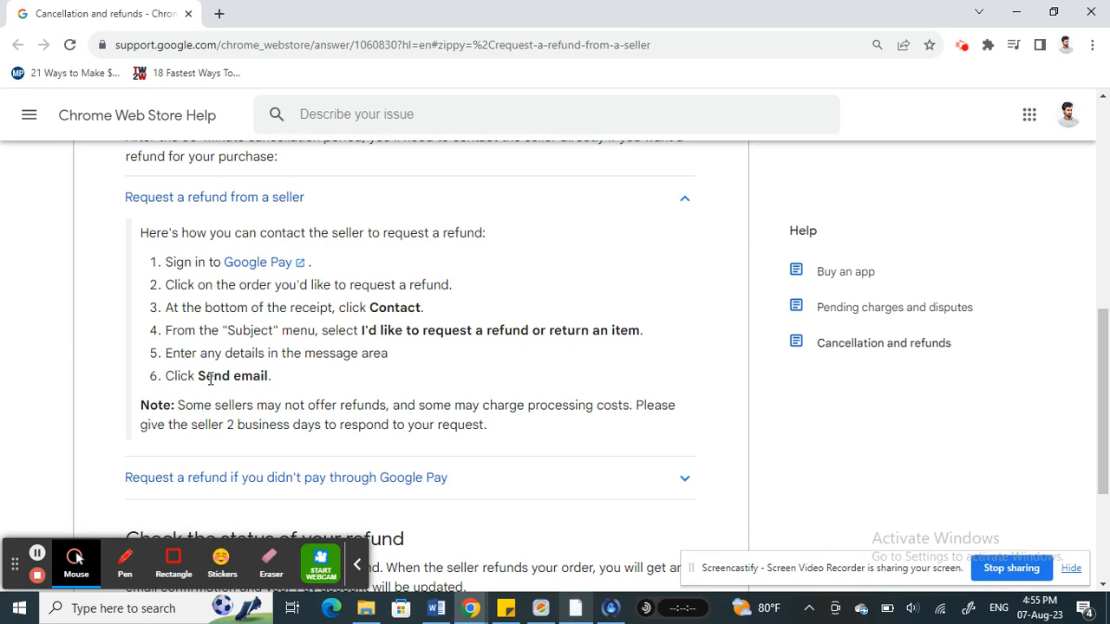
pyautogui.moveTo(76, 375)
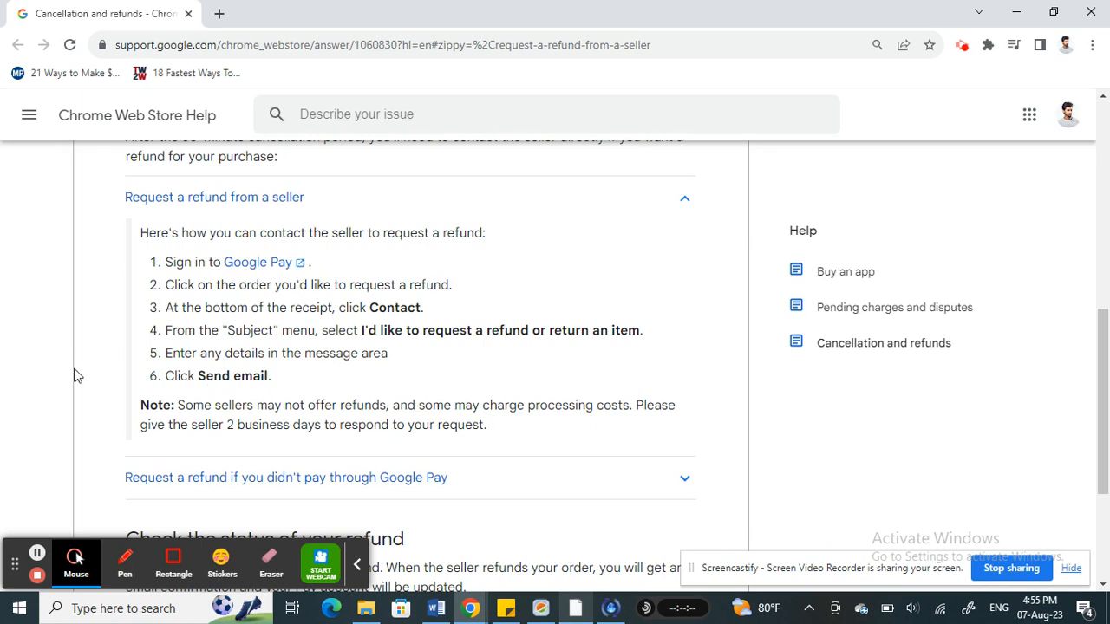